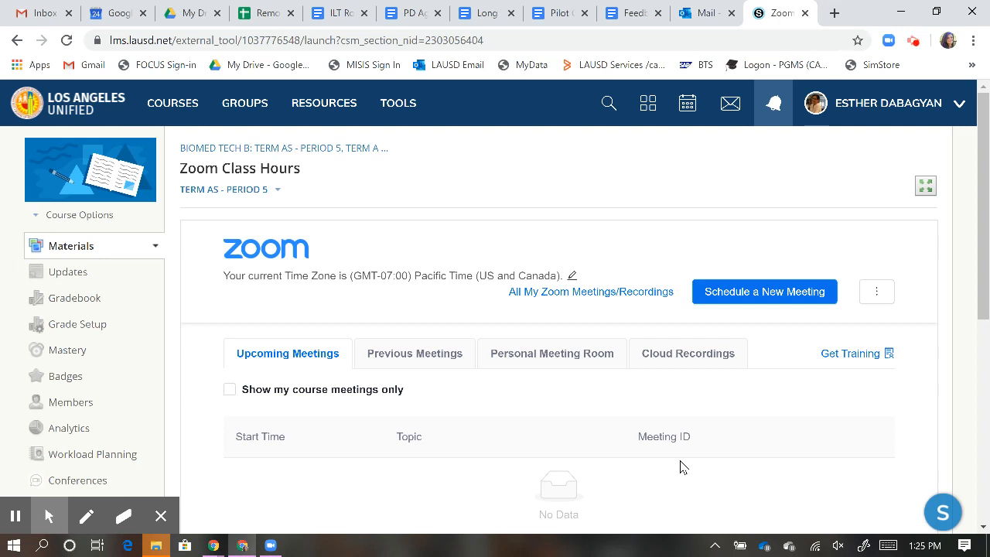
mouse_move(587, 380)
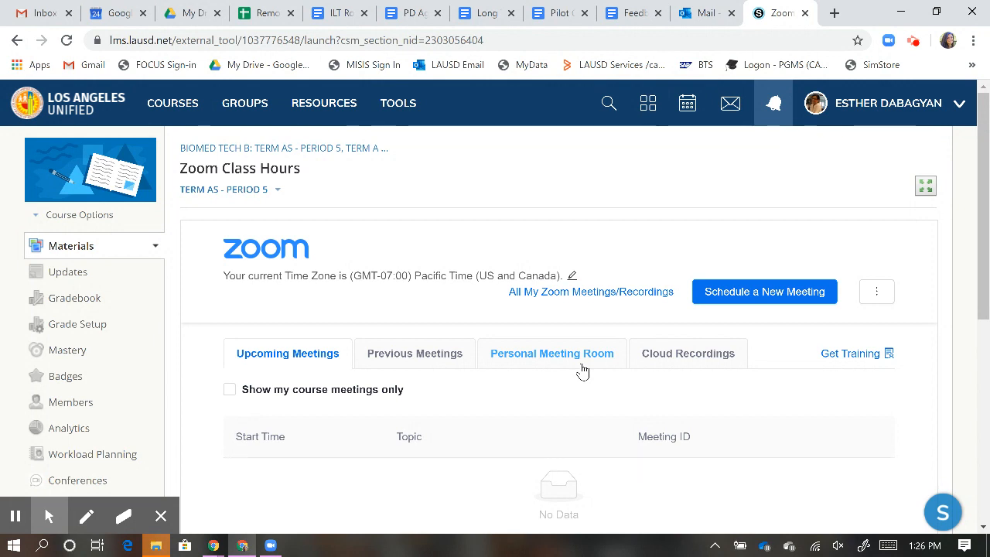
mouse_move(348, 171)
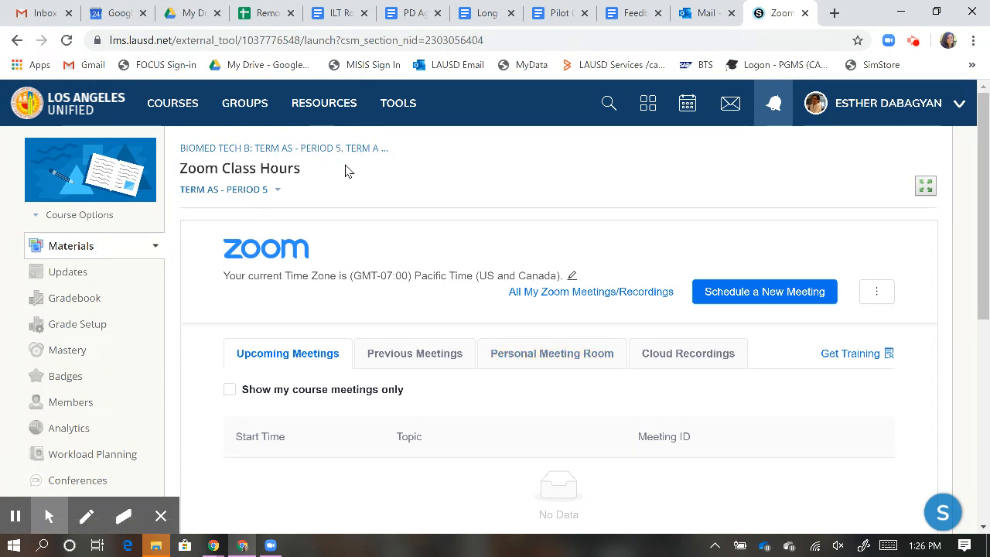
mouse_move(740, 271)
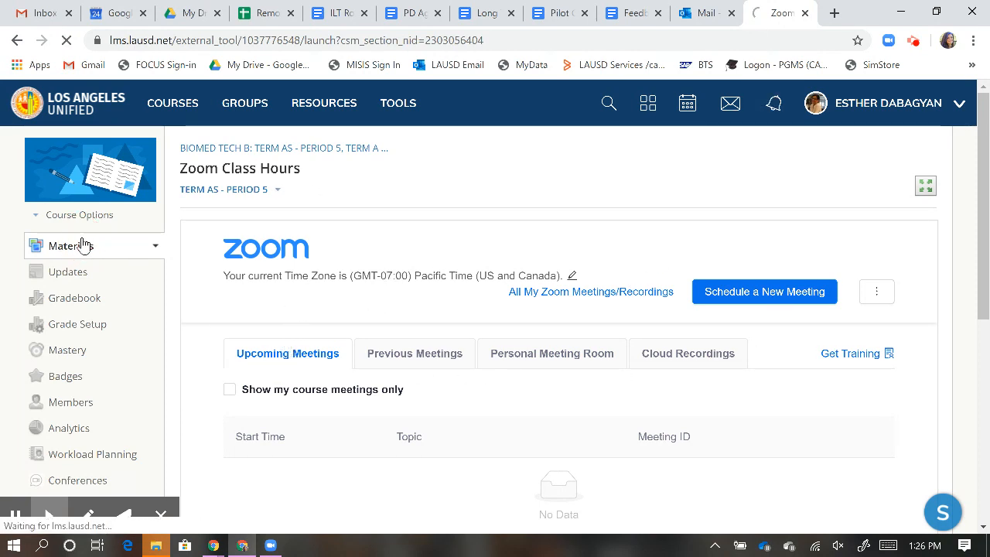
Open Zoom Class Hours from the course materials and show the course section list.
click(71, 237)
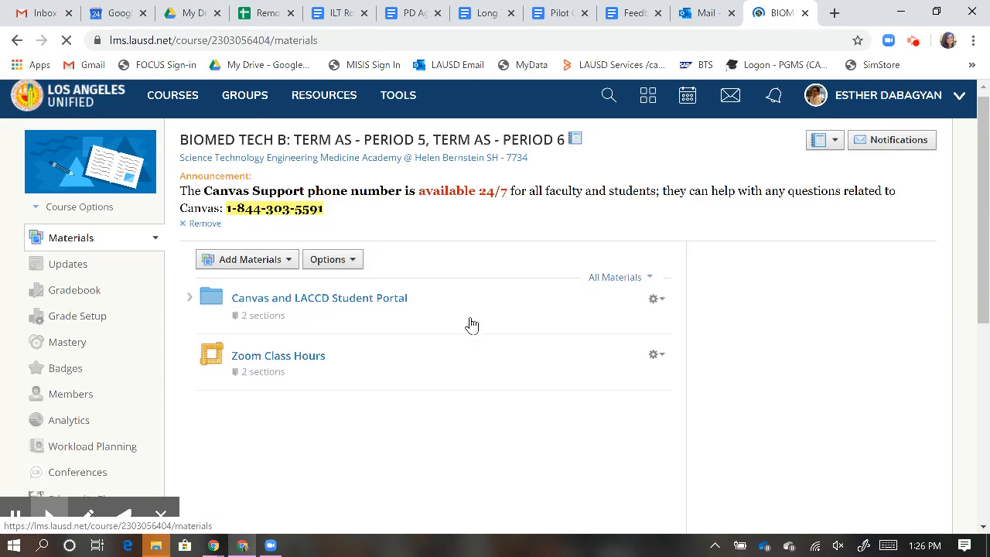
scroll(down, 3)
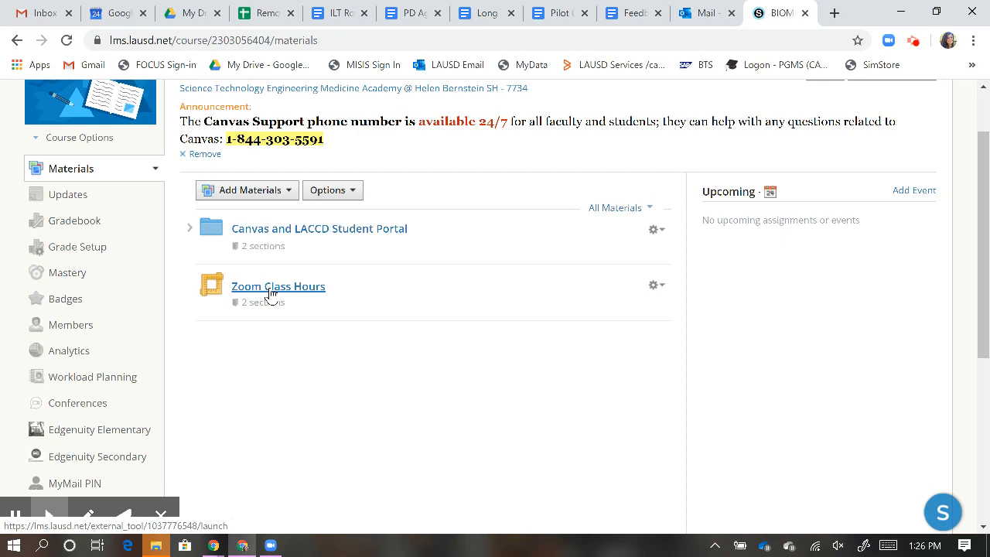
click(278, 286)
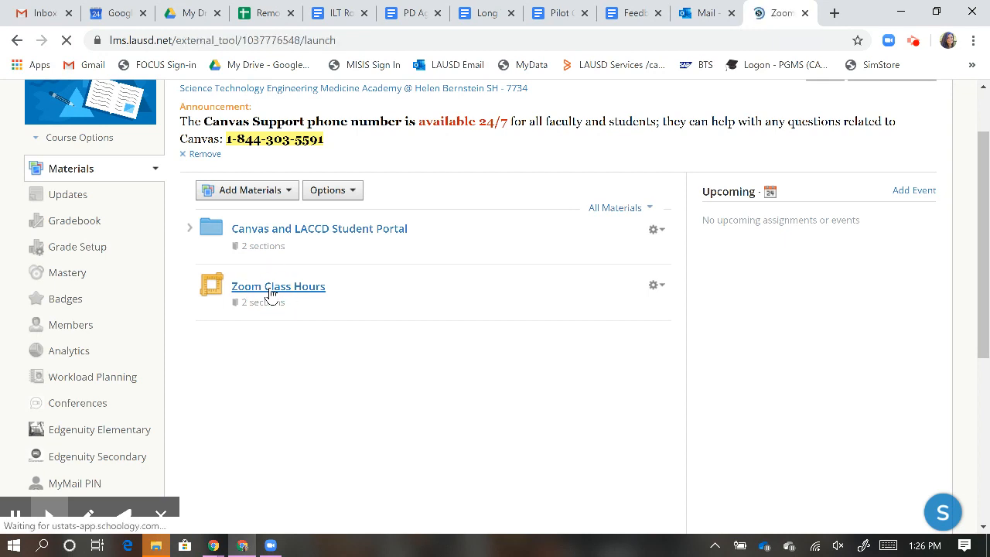
click(277, 286)
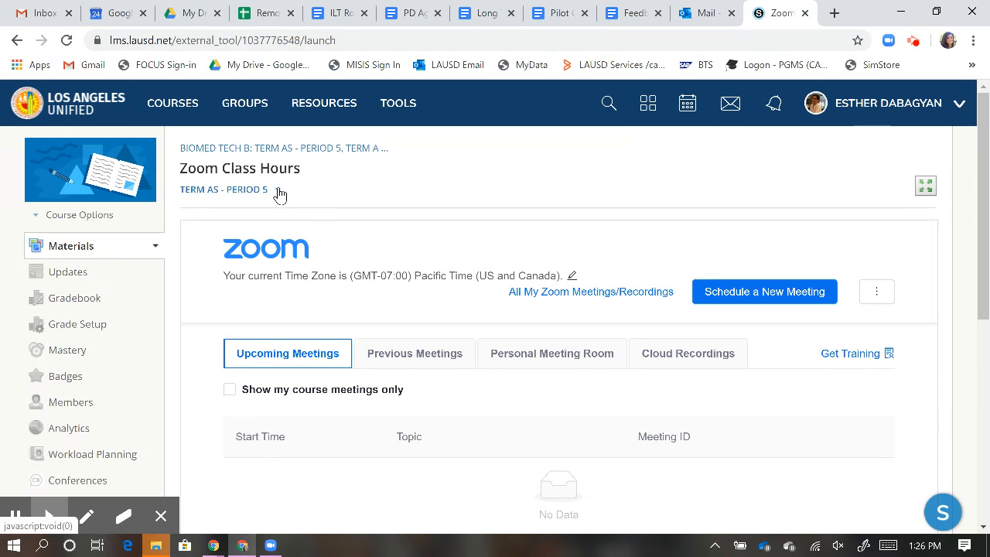
click(224, 189)
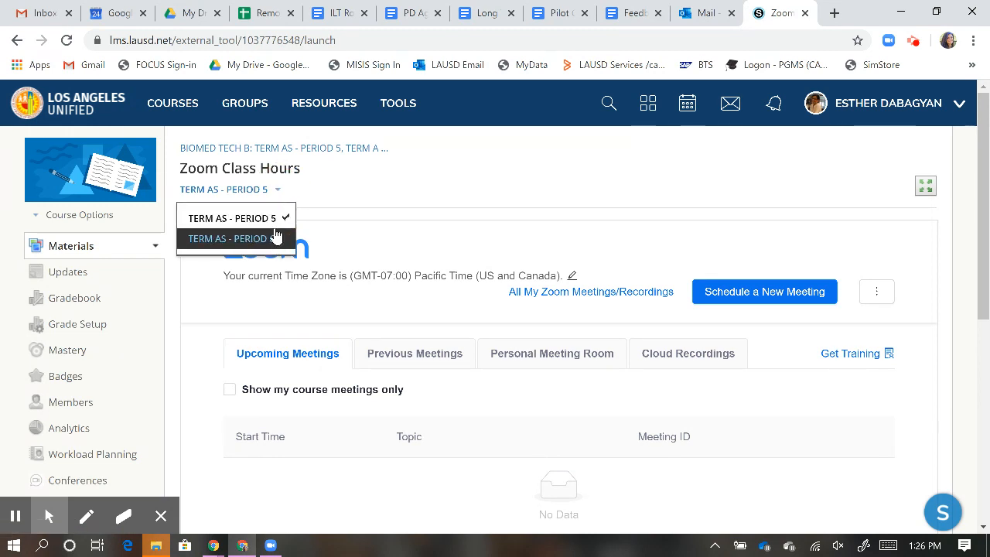
mouse_move(236, 218)
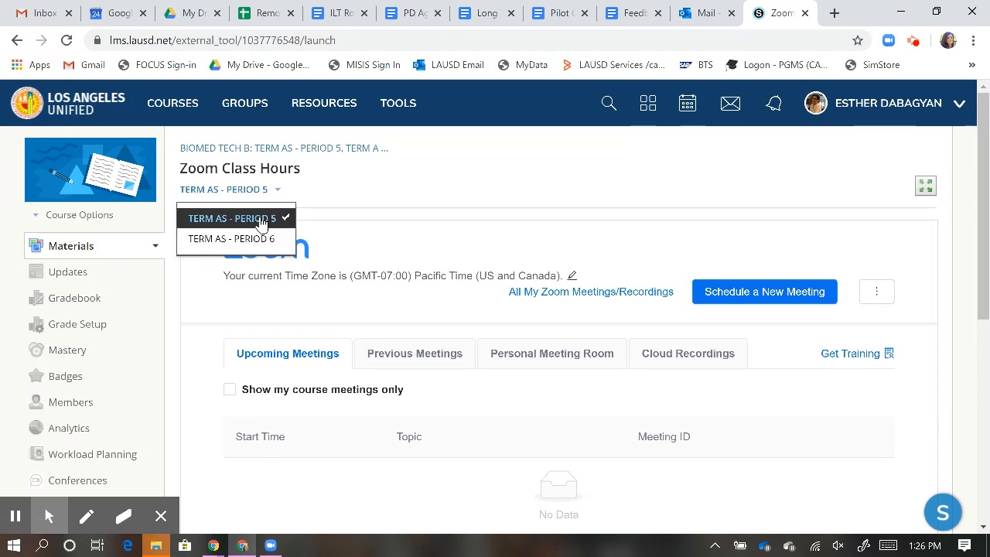
mouse_move(234, 238)
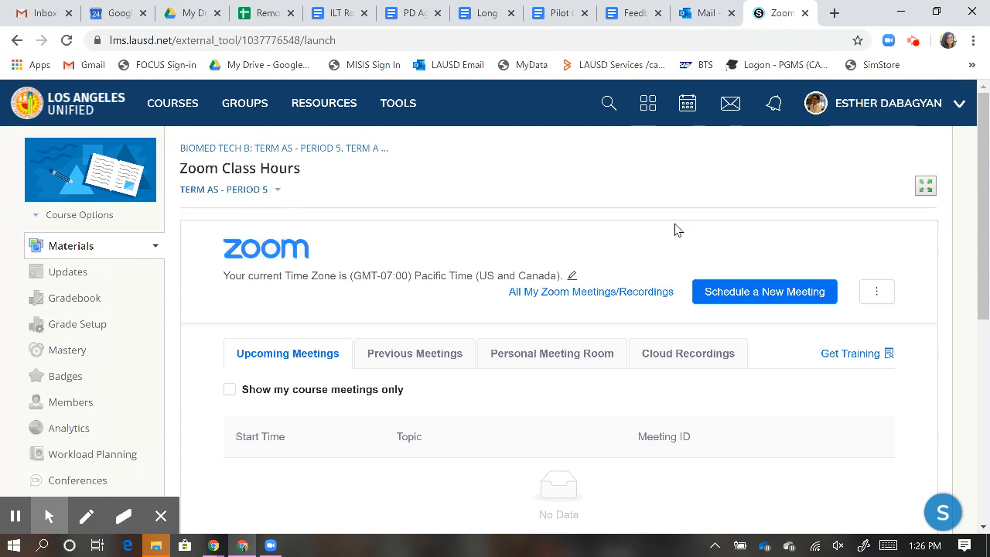
Schedule a new meeting for 04/01/2020 at 9:30 AM, lasting 0 hr 30 min.
click(764, 292)
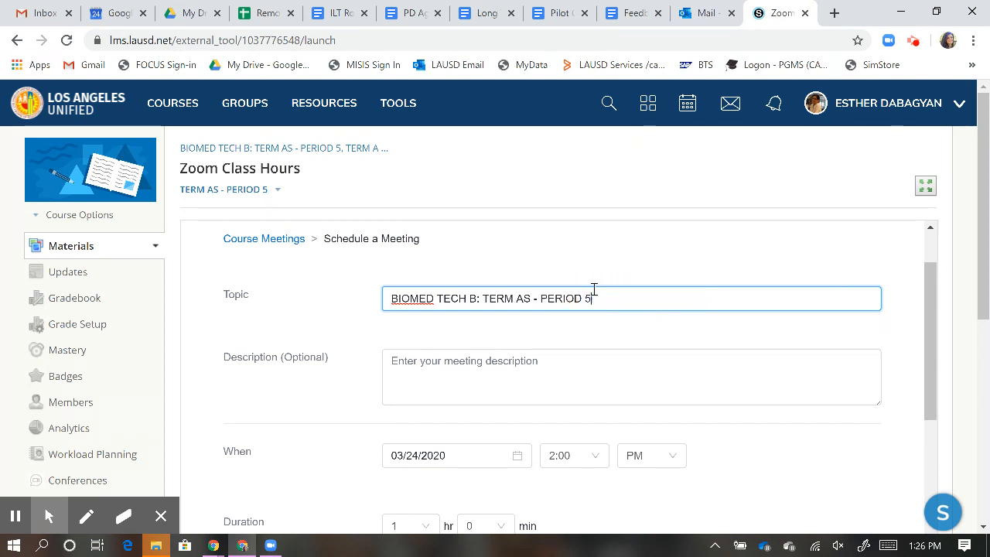
scroll(down, 3)
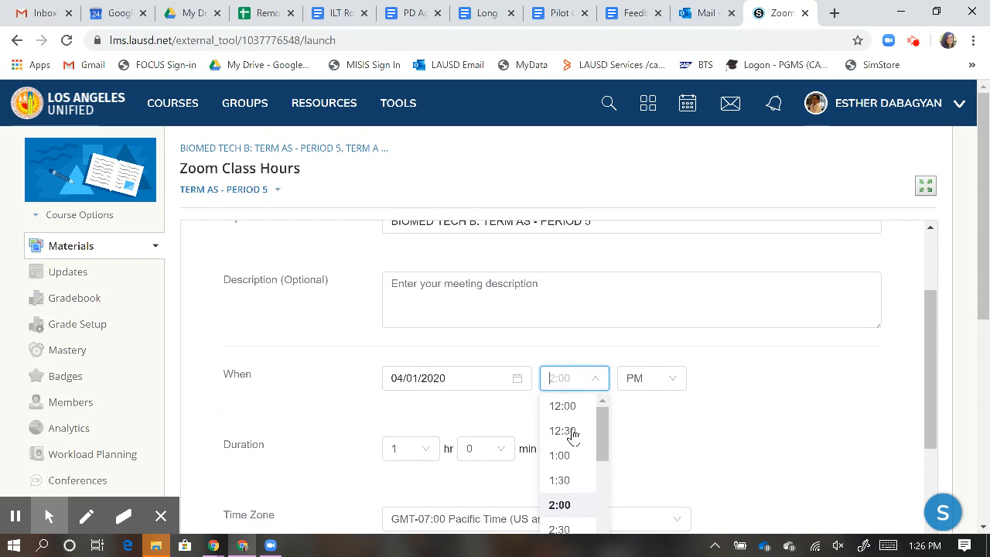
scroll(down, 3)
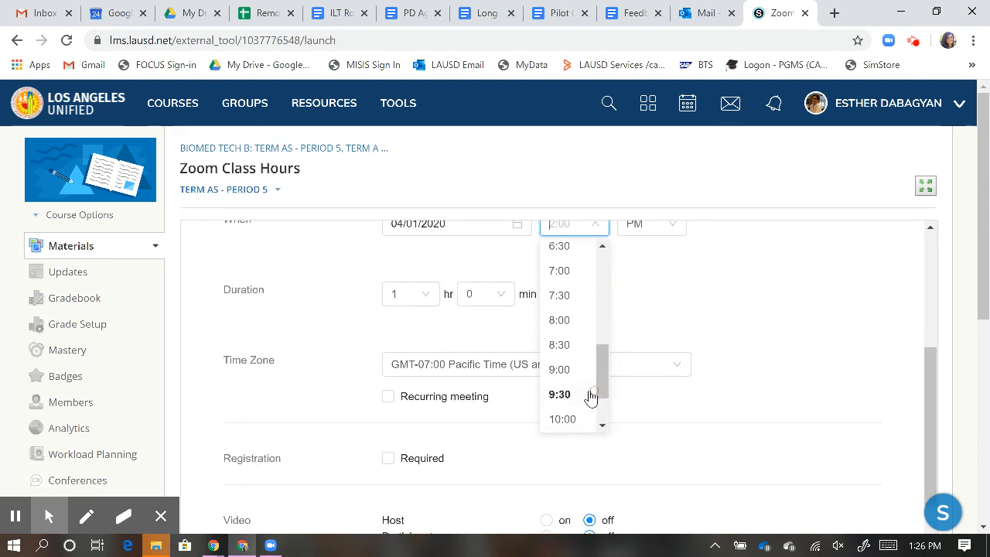
click(559, 395)
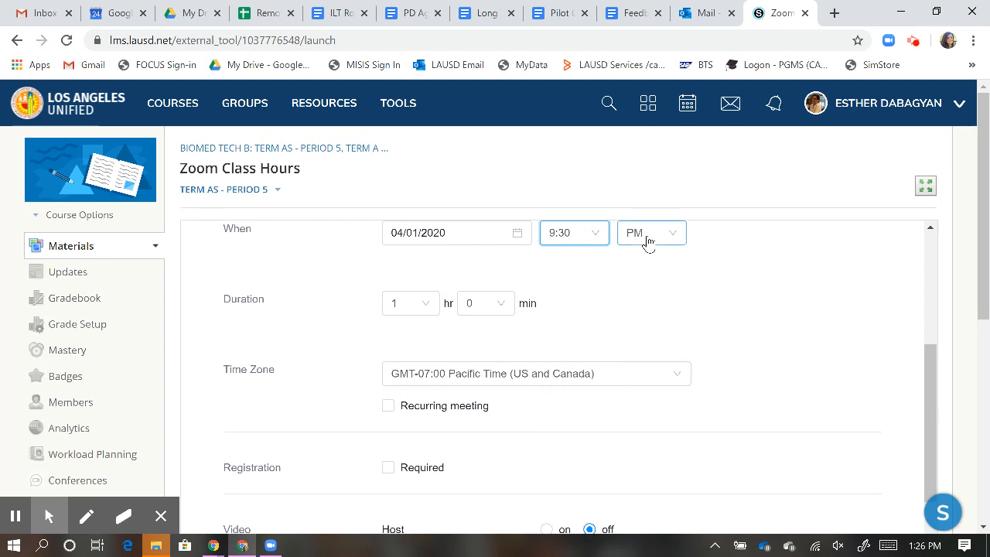
click(650, 232)
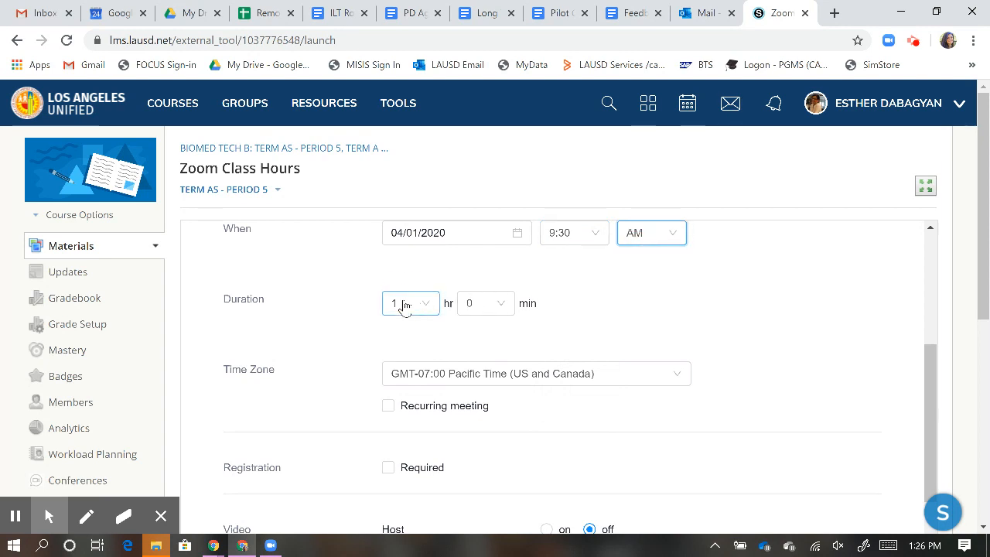
click(485, 302)
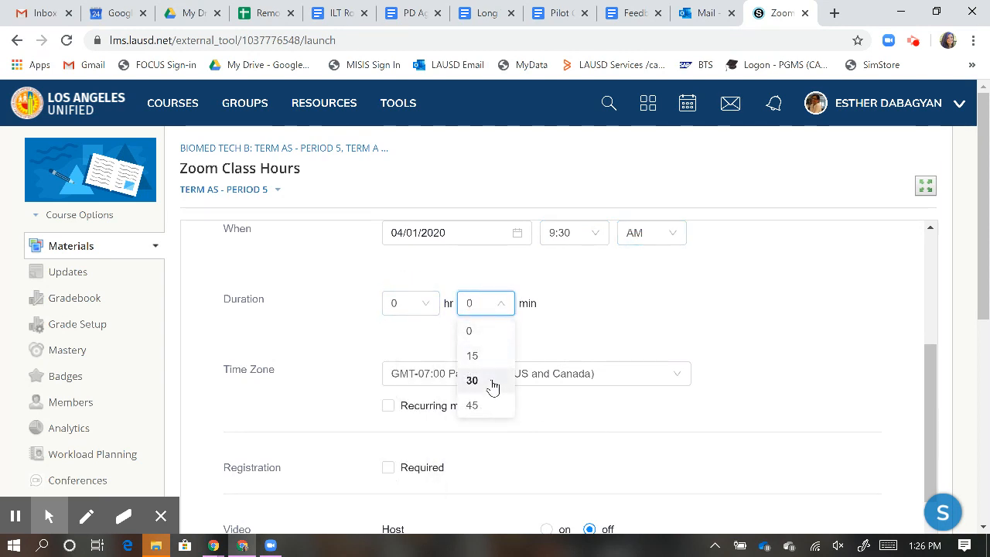
click(389, 405)
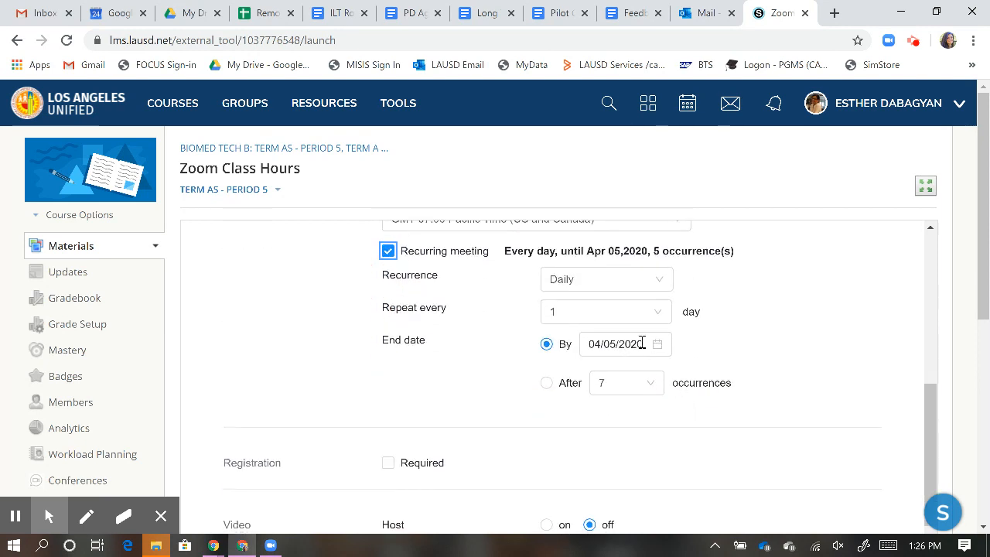
Change the recurrence from daily to weekly, occurring on Wednesdays.
click(606, 279)
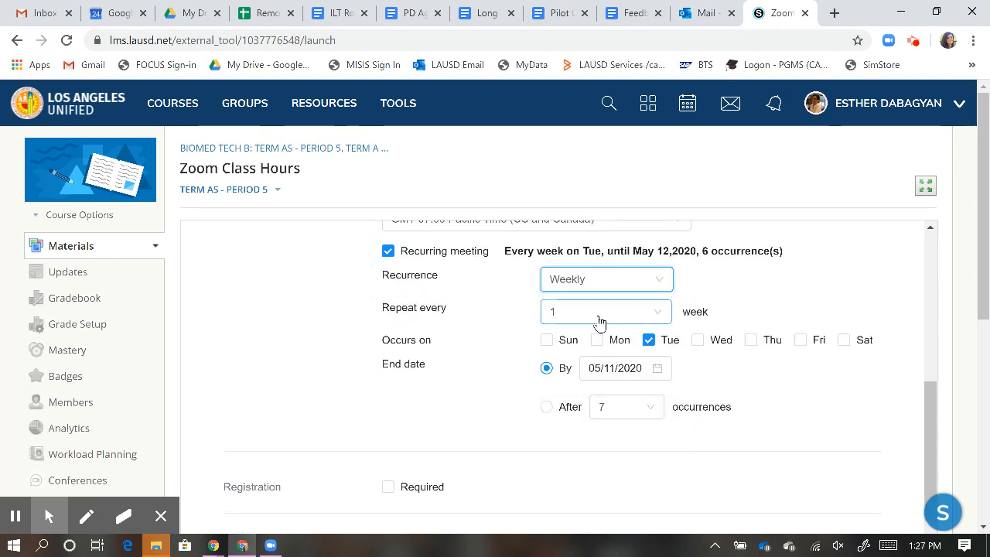
click(697, 340)
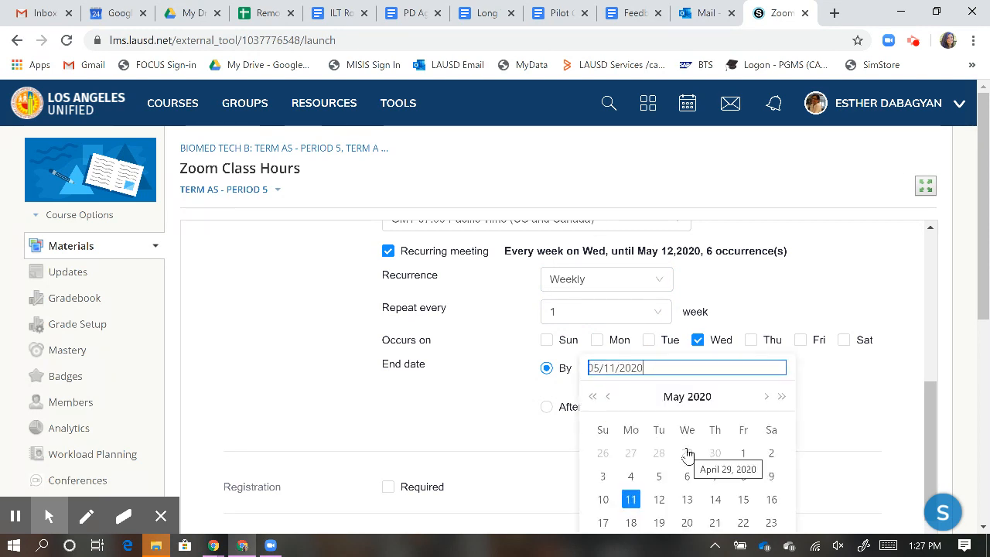
scroll(down, 3)
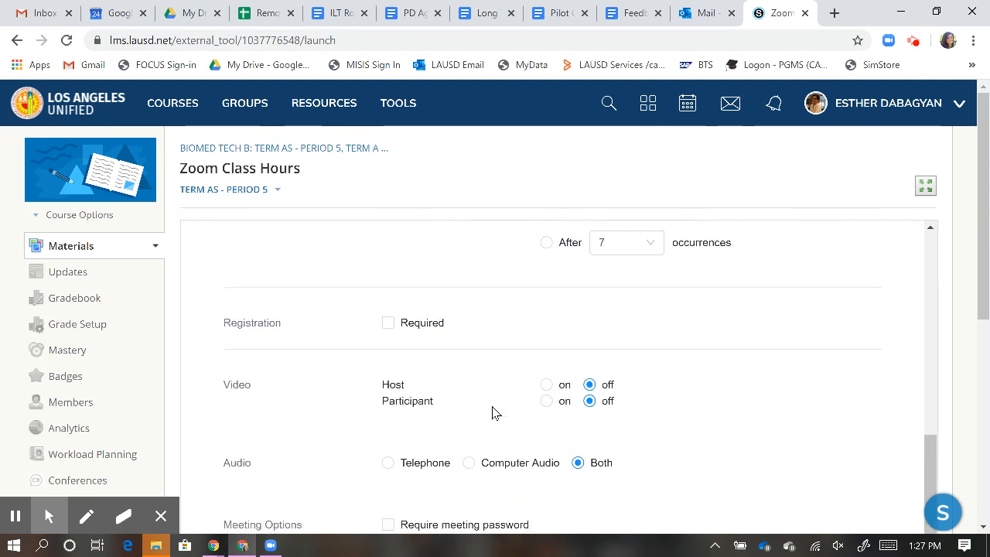
Turn on Mute participants upon entry and save the weekly meeting.
scroll(down, 3)
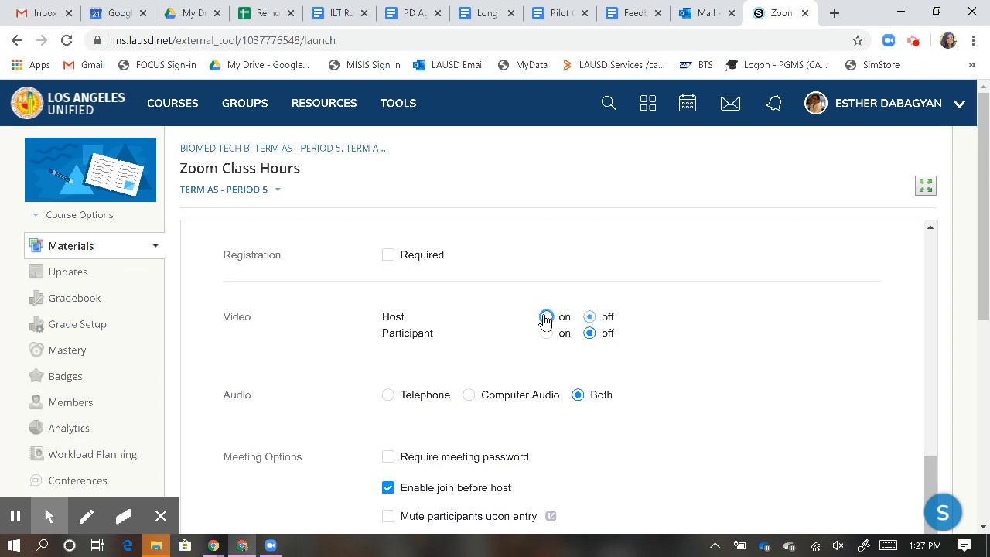
scroll(down, 3)
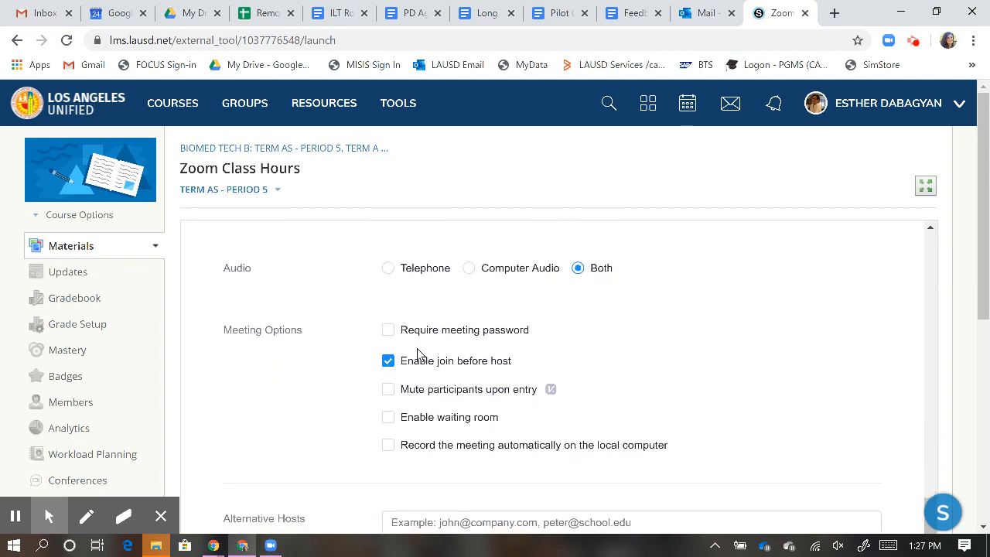
scroll(down, 3)
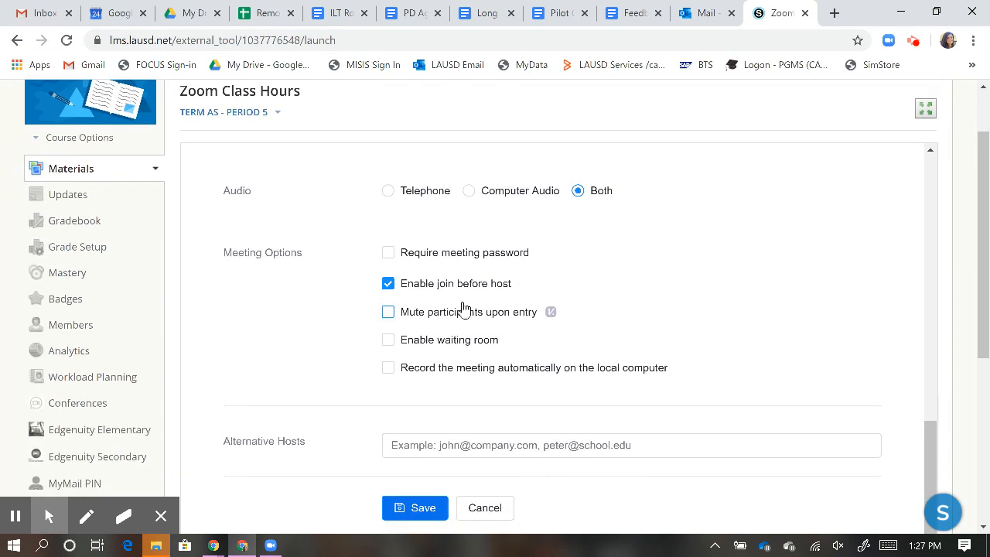
click(388, 311)
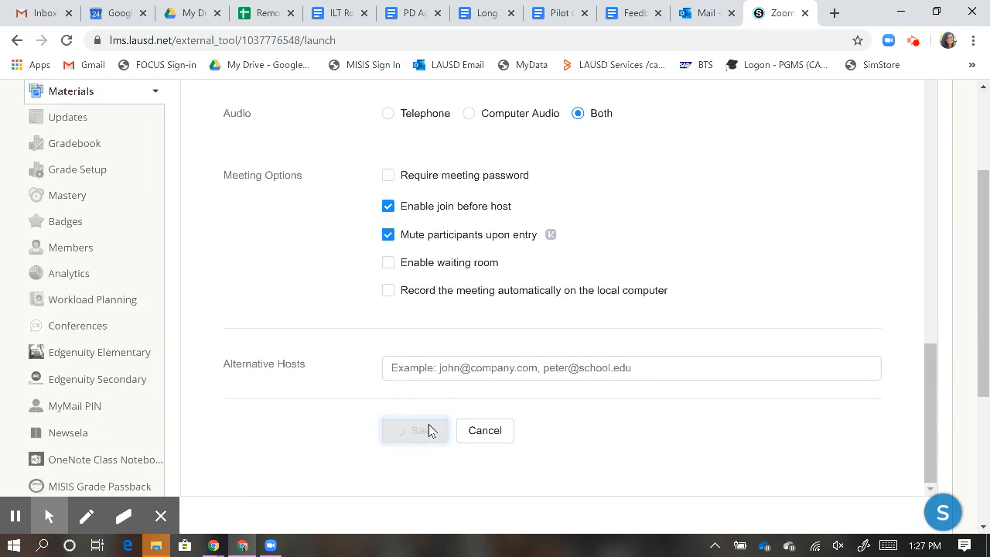
click(414, 431)
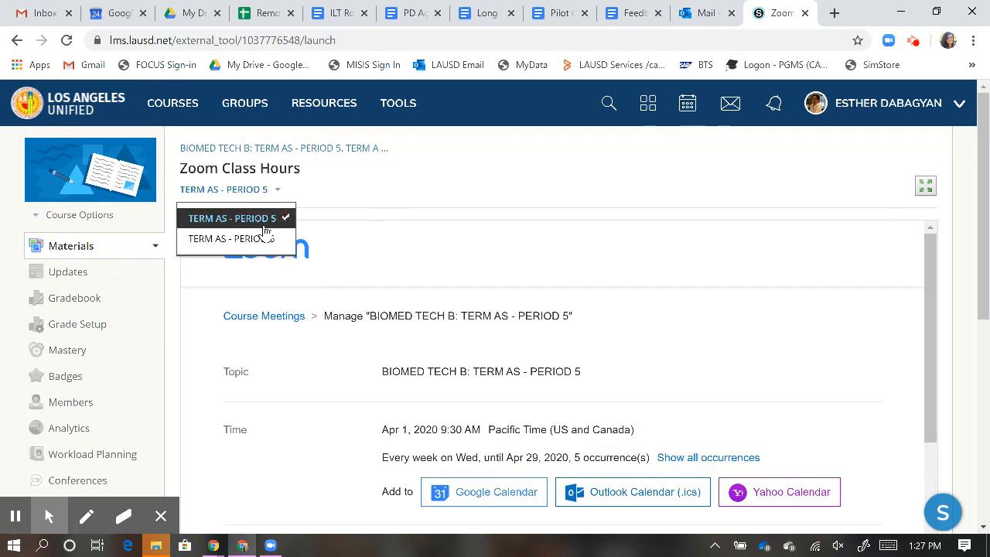
Choose TERM AS - PERIOD 6 from the Zoom Class Hours section dropdown.
click(234, 238)
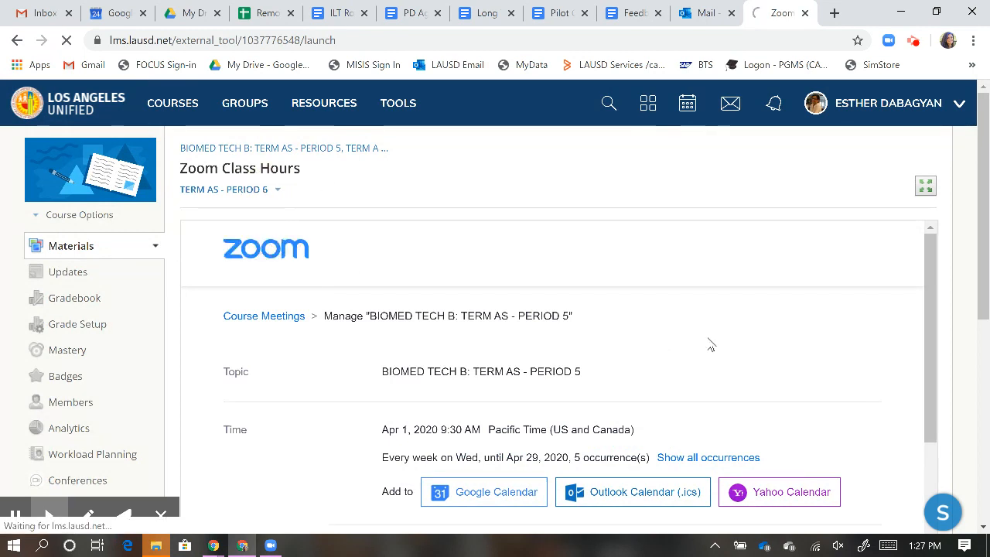